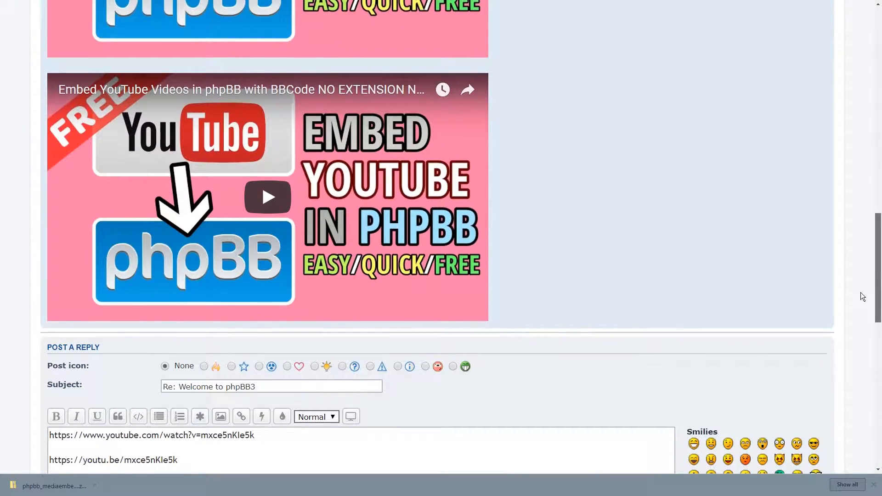
# - Preview the reply so both media-tagged YouTube links appear as embedded video players
pyautogui.scroll(-3)
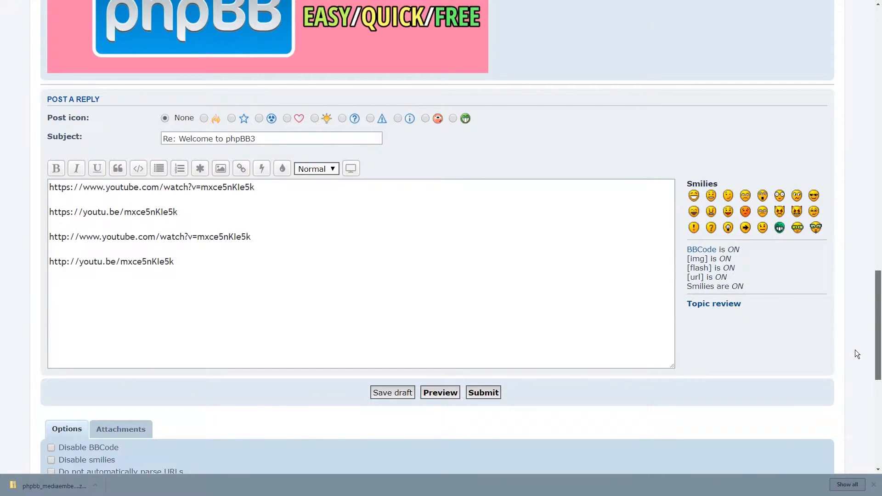
pyautogui.scroll(3)
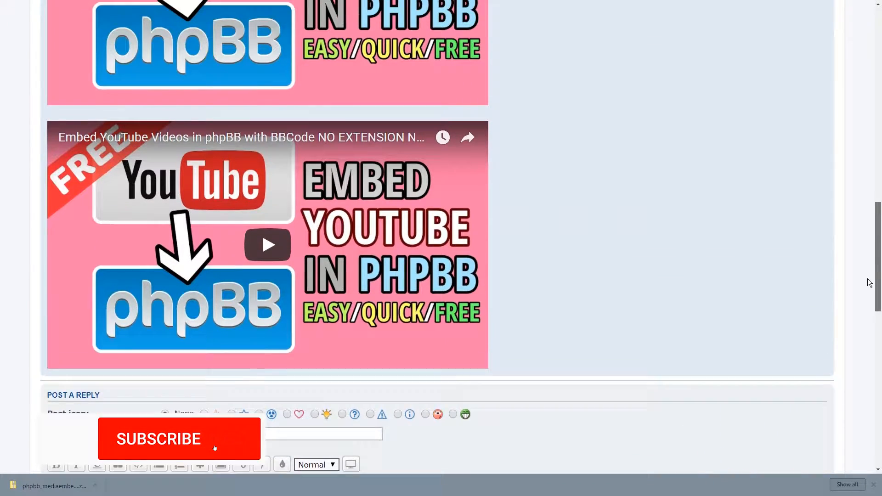
pyautogui.scroll(3)
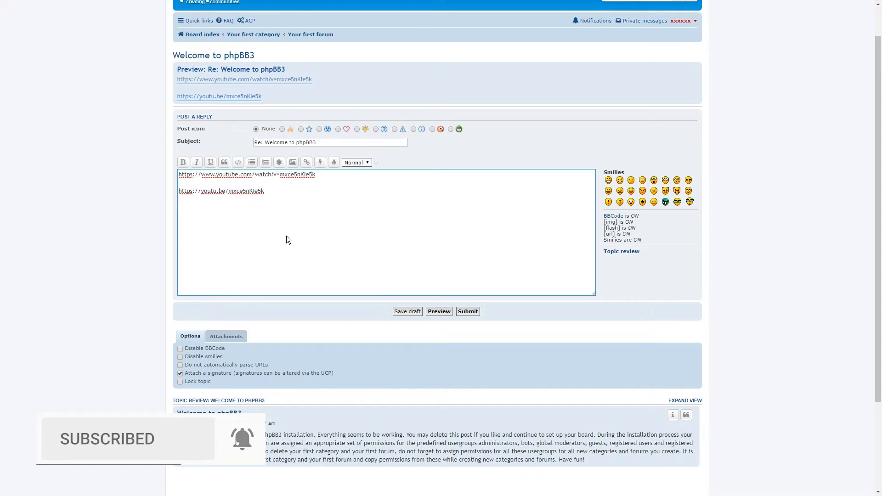
pyautogui.click(439, 311)
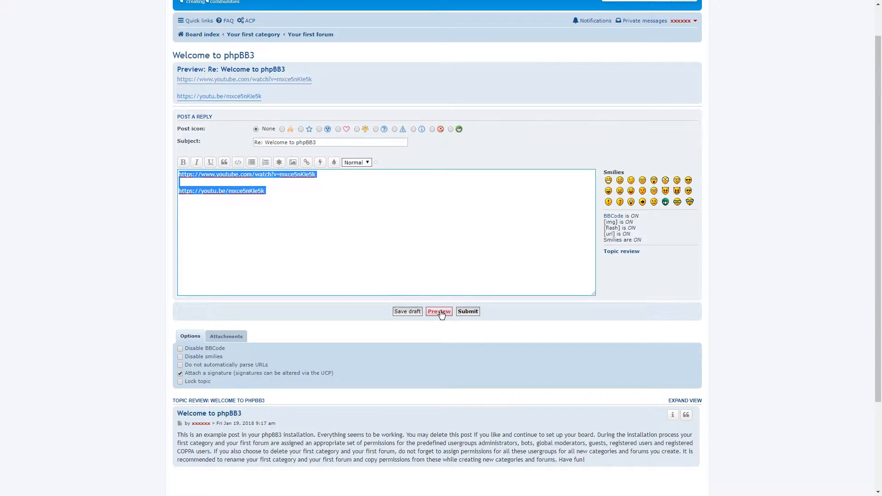
pyautogui.click(438, 311)
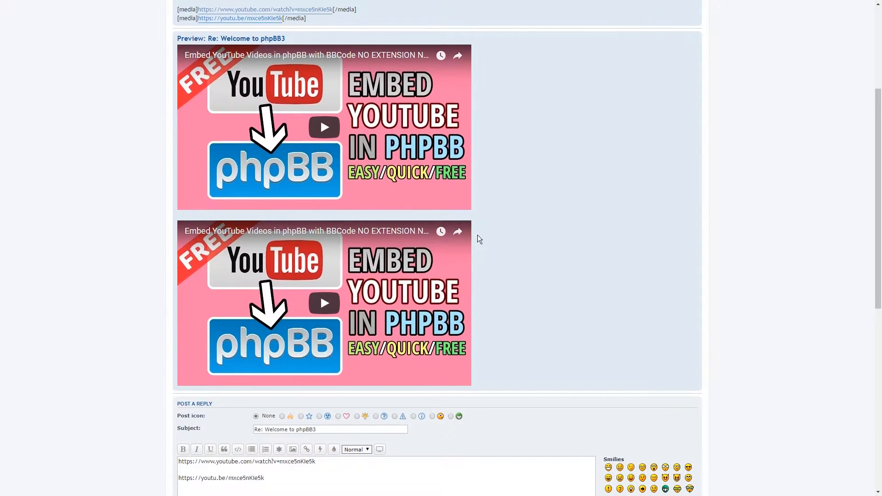
pyautogui.moveTo(496, 233)
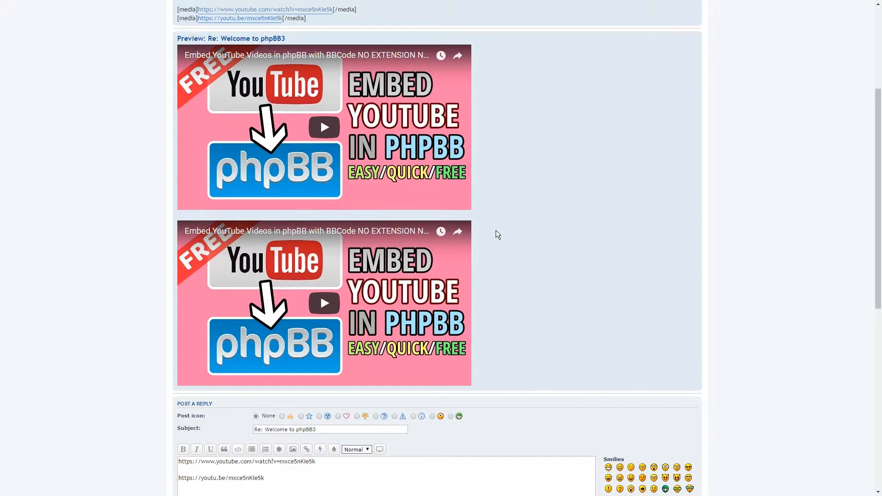
pyautogui.moveTo(533, 327)
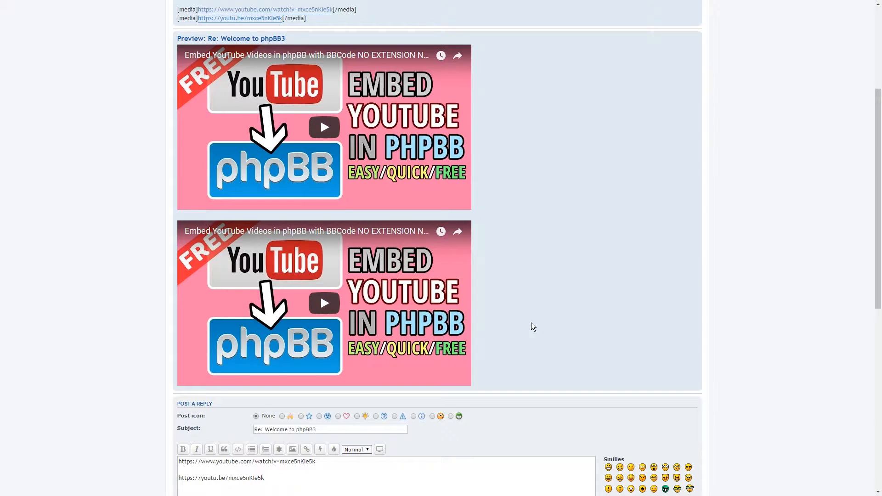
pyautogui.moveTo(532, 321)
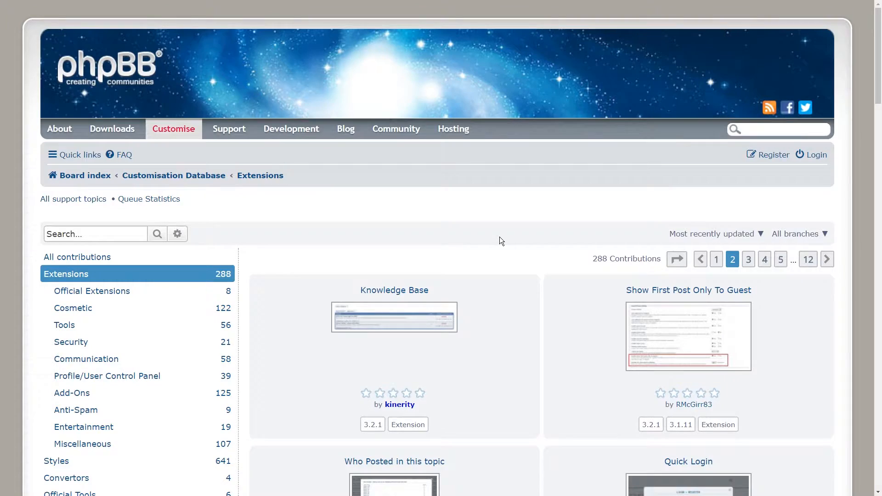
pyautogui.moveTo(432, 225)
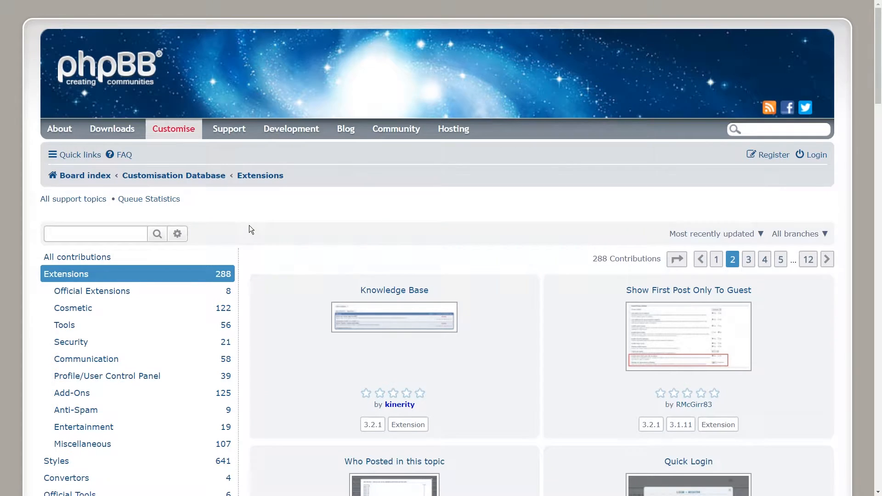
# - Open the phpBB Media Embed PlugIn listing and download its 1.0.1 release
pyautogui.scroll(-3)
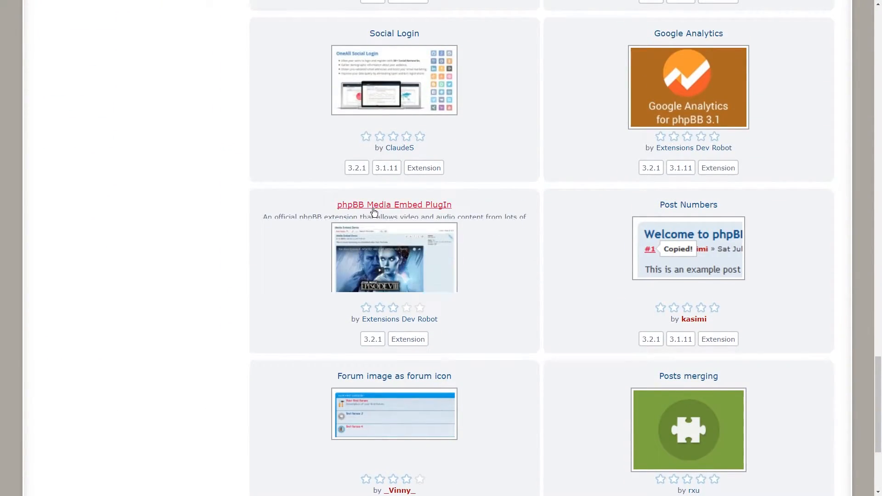
pyautogui.moveTo(403, 209)
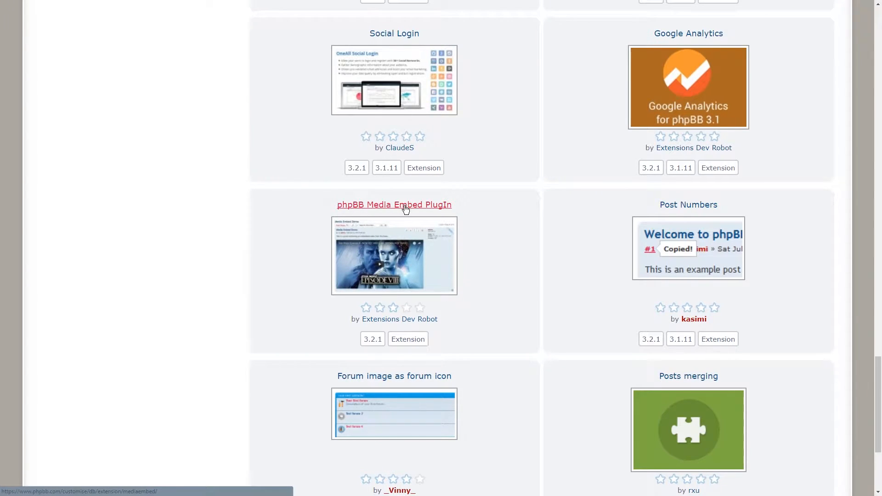
pyautogui.click(394, 204)
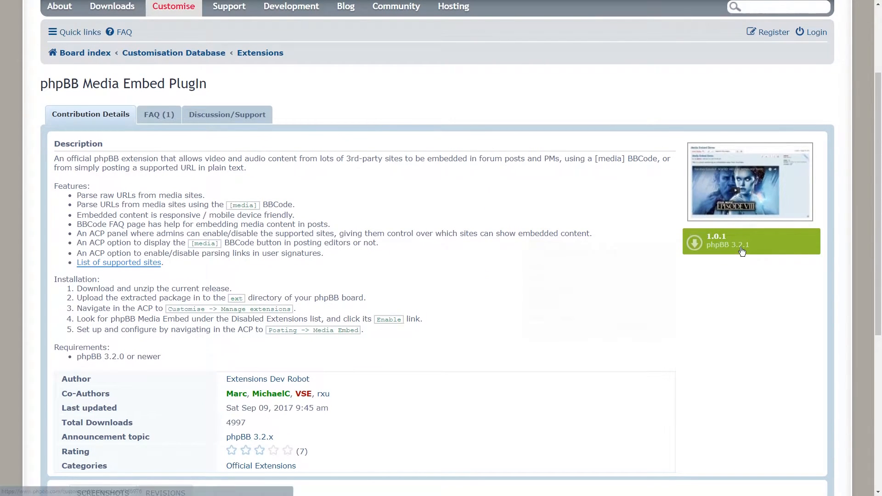
pyautogui.click(742, 250)
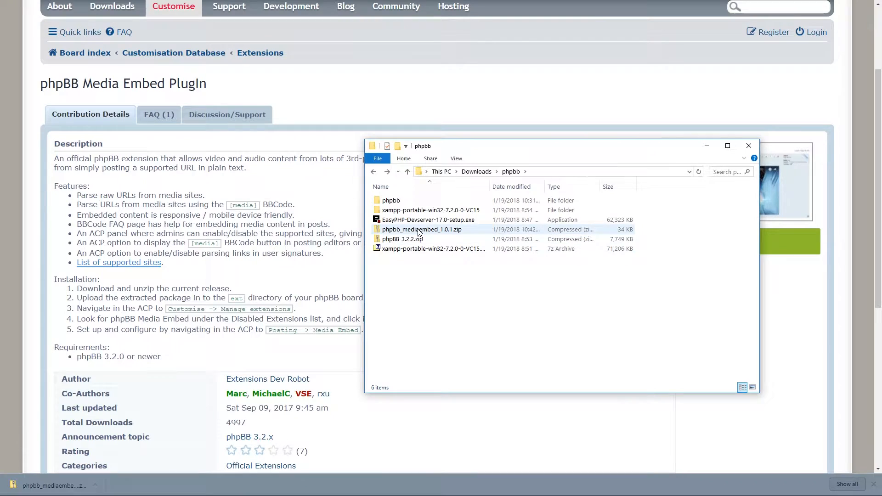
# - Copy the mediaembed folder from phpbb_mediaembed_1.0.1.zip into htdocs\ext\phpbb
pyautogui.doubleClick(422, 229)
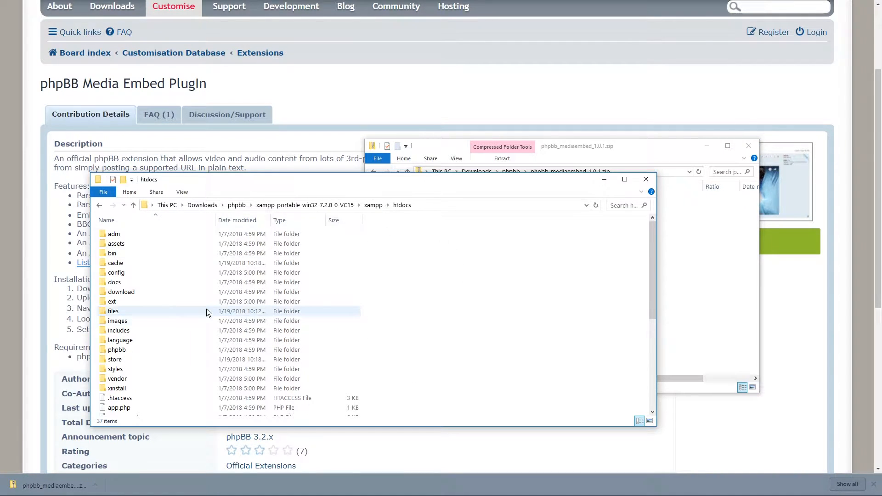
pyautogui.moveTo(112, 301)
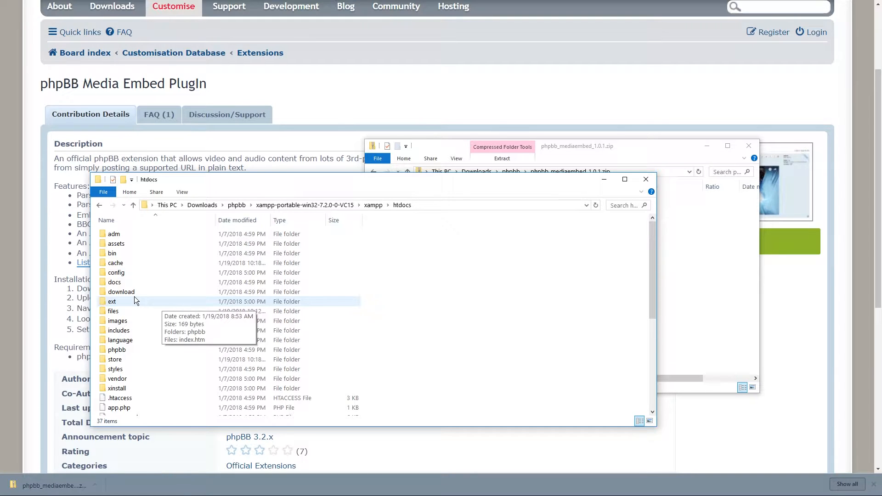
pyautogui.doubleClick(111, 301)
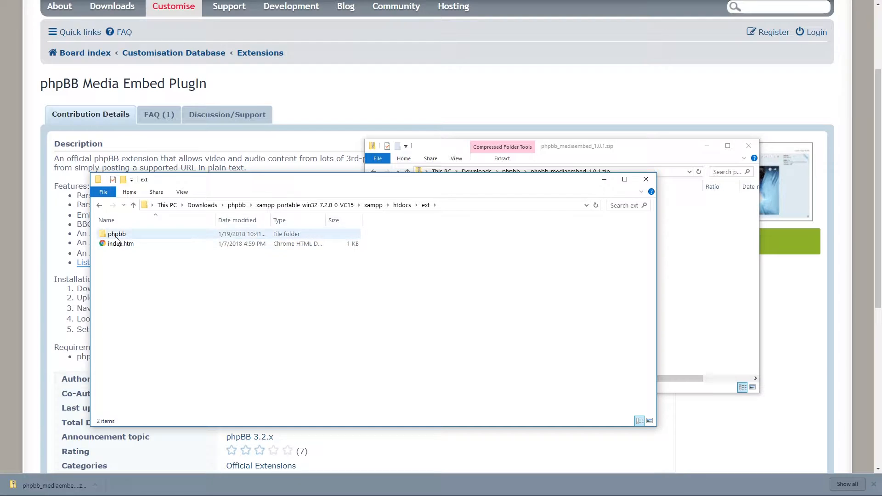
pyautogui.doubleClick(116, 233)
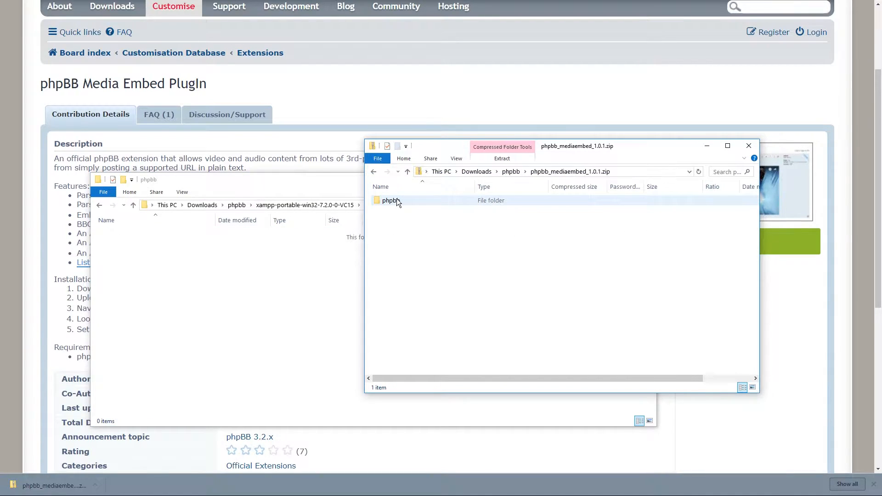
pyautogui.click(399, 248)
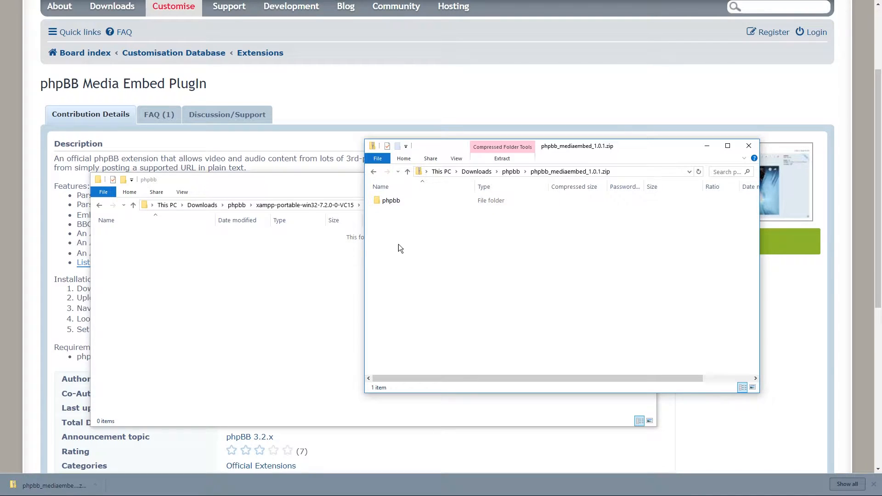
pyautogui.doubleClick(391, 199)
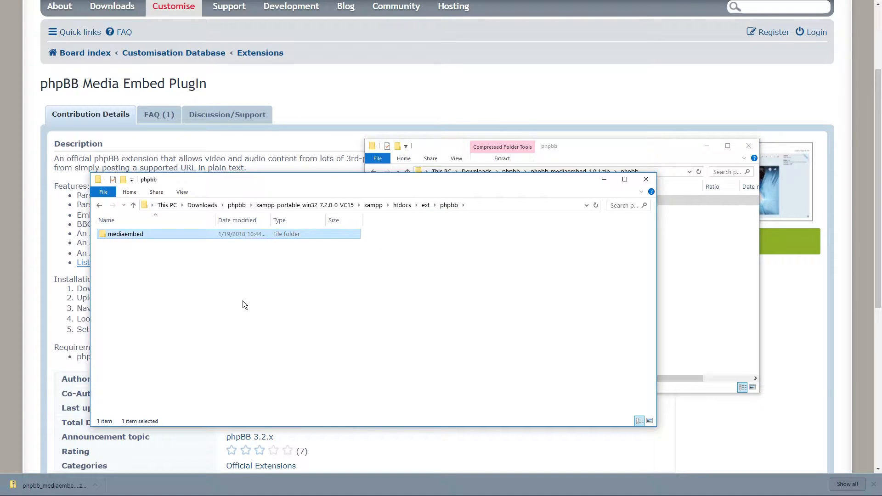
pyautogui.moveTo(324, 319)
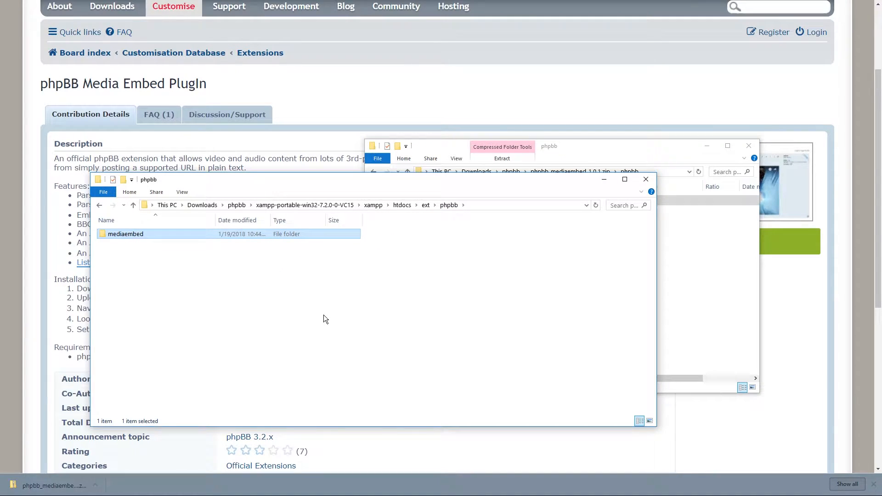
pyautogui.doubleClick(126, 233)
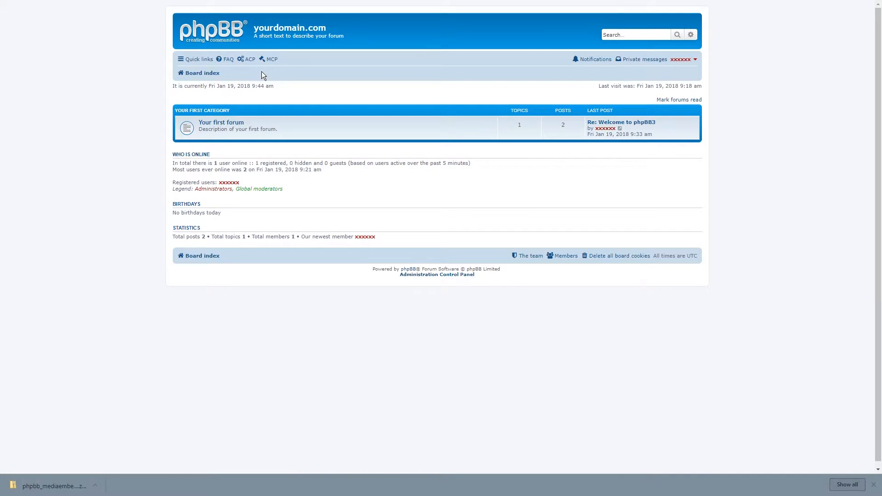
pyautogui.moveTo(249, 59)
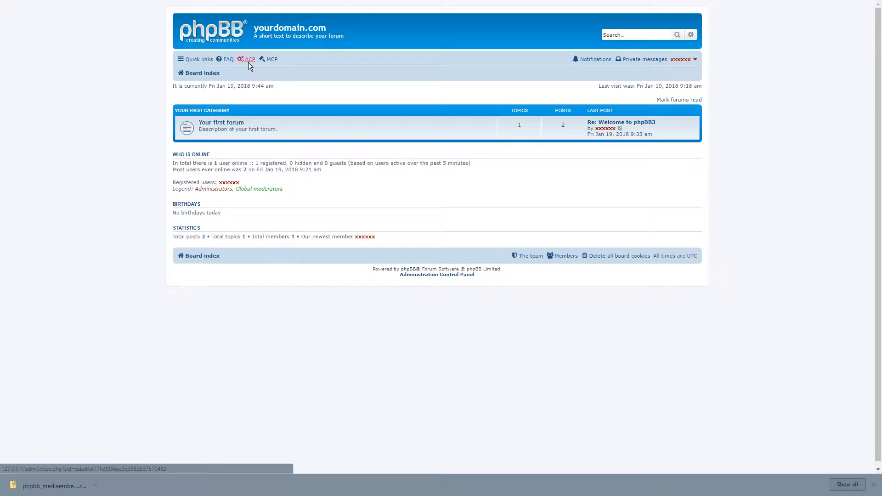
# - Enable phpBB Media Embed PlugIn under ACP Manage extensions, confirm, and return to the list
pyautogui.click(249, 59)
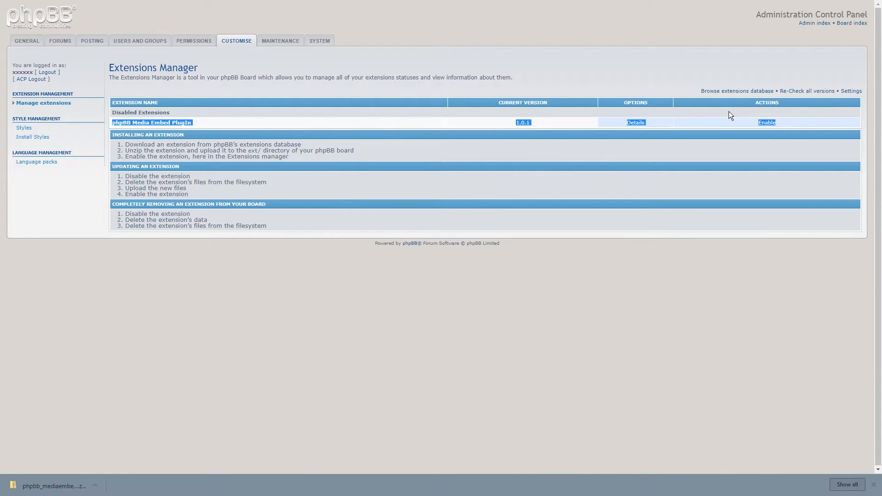
pyautogui.moveTo(114, 120)
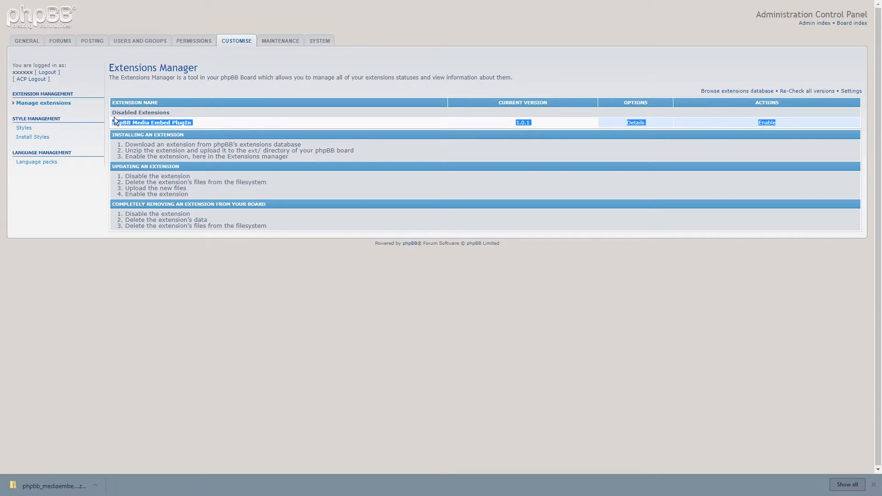
pyautogui.click(766, 122)
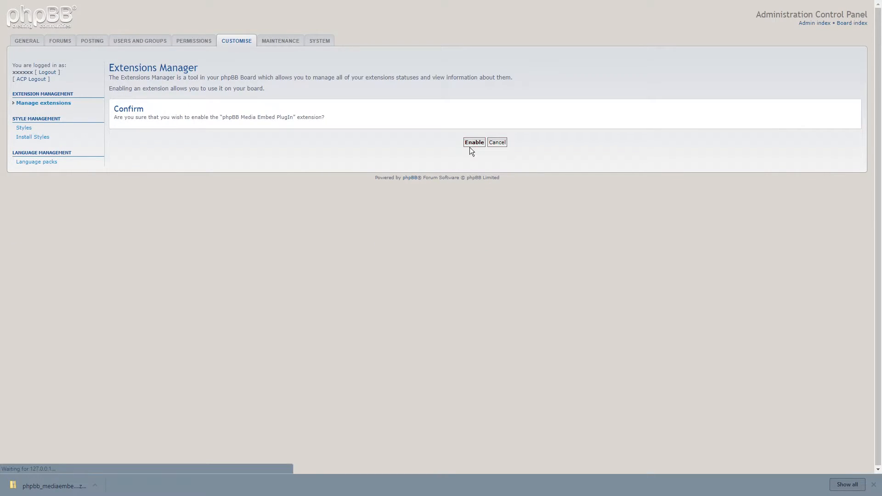
pyautogui.click(474, 142)
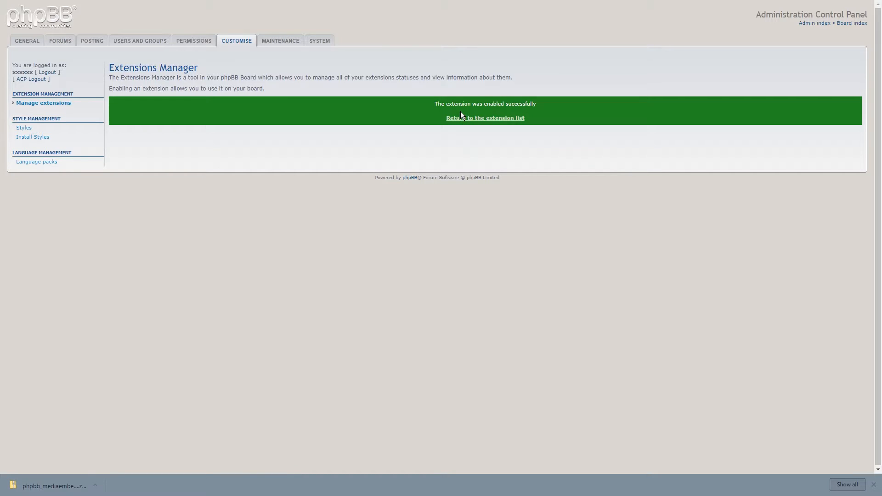
pyautogui.click(485, 117)
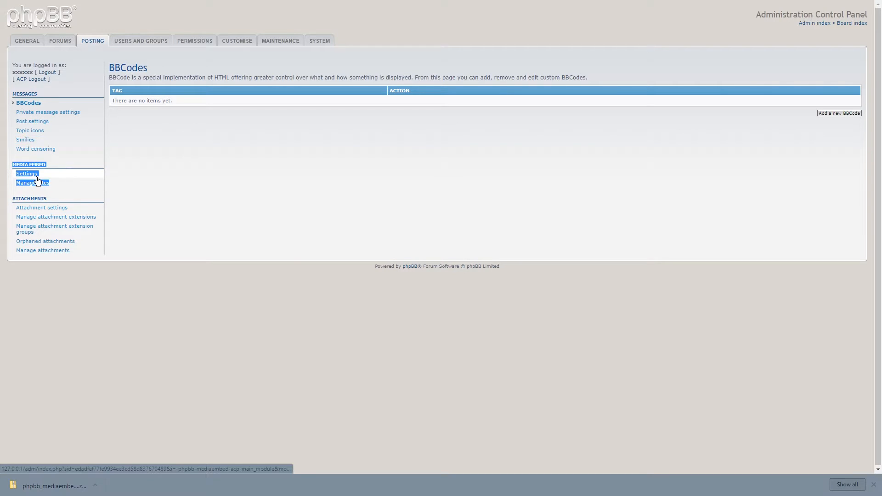
# - Open the Media Embed Settings page from the Posting tab menu
pyautogui.click(27, 173)
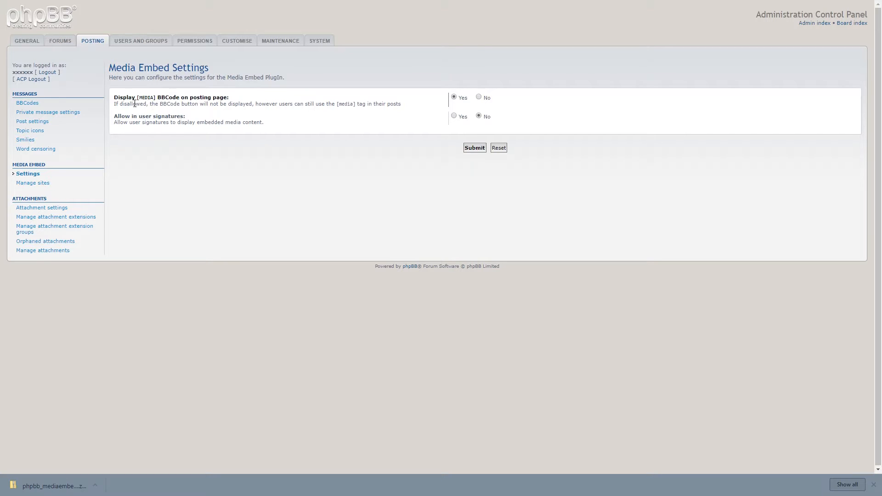
pyautogui.moveTo(201, 101)
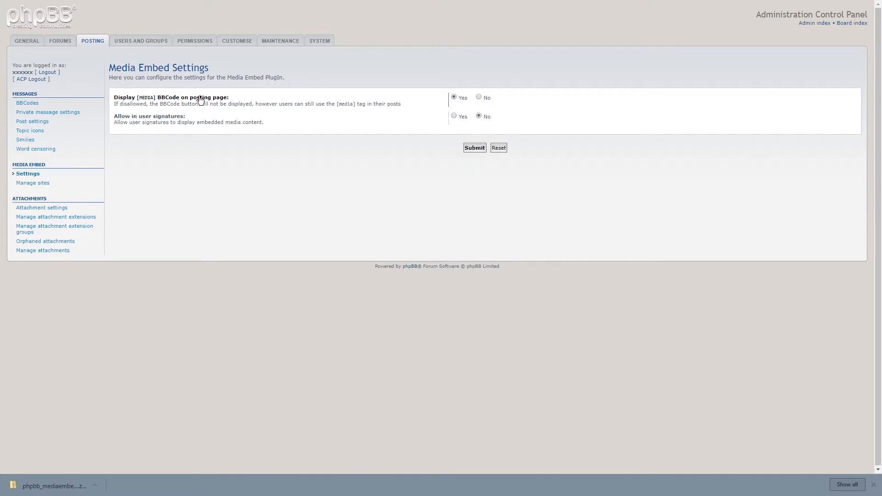
pyautogui.moveTo(119, 138)
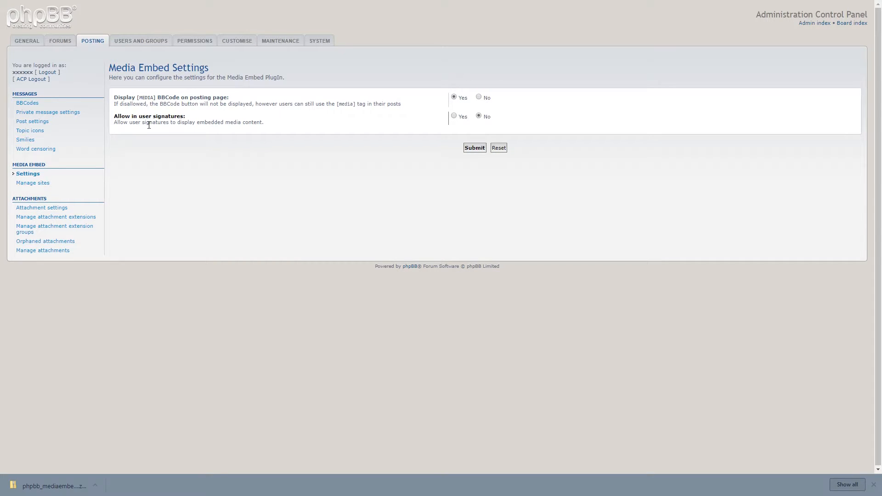
pyautogui.moveTo(254, 158)
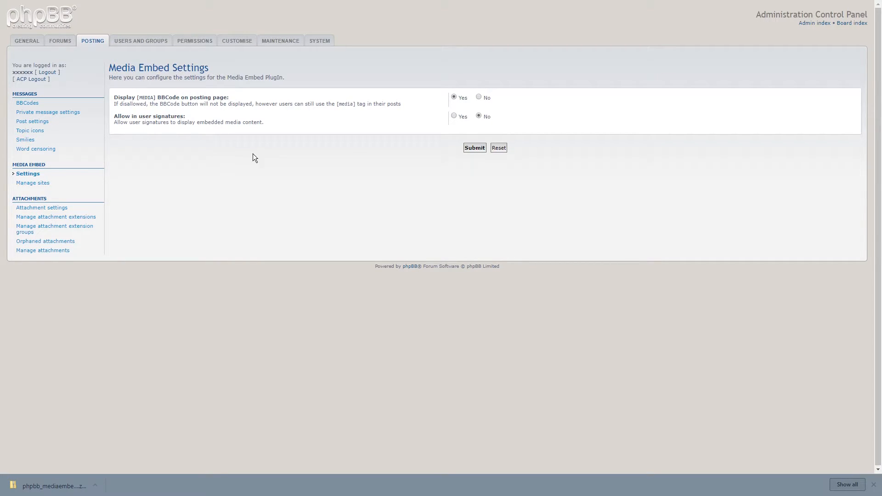
pyautogui.moveTo(32, 183)
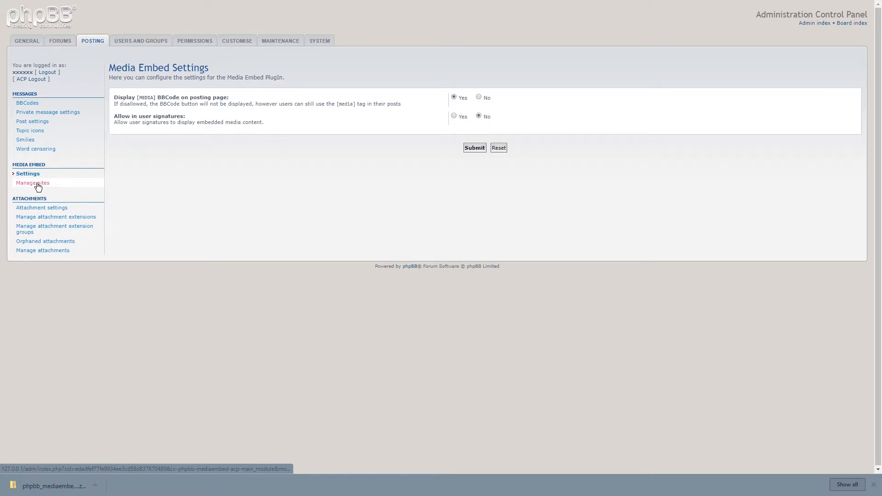
# - Unmark all embed sites, tick YouTube and submit, then dismiss the youtube BBCode conflict error
pyautogui.click(33, 183)
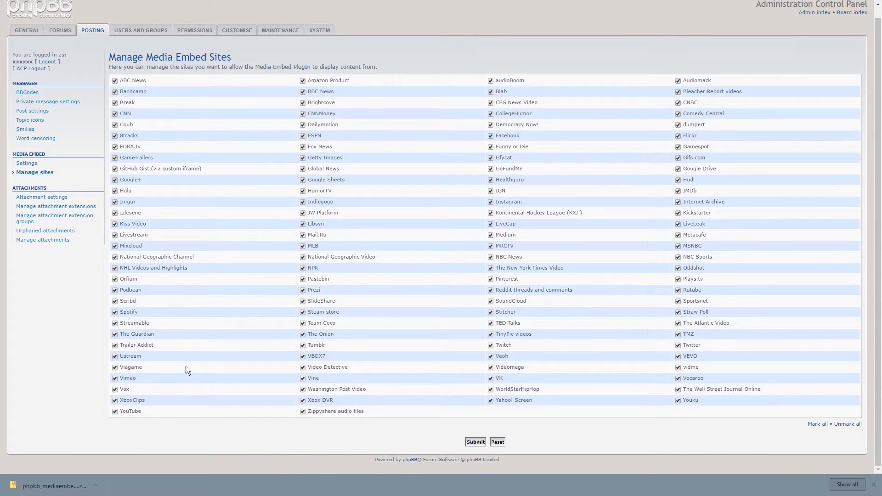
pyautogui.moveTo(433, 190)
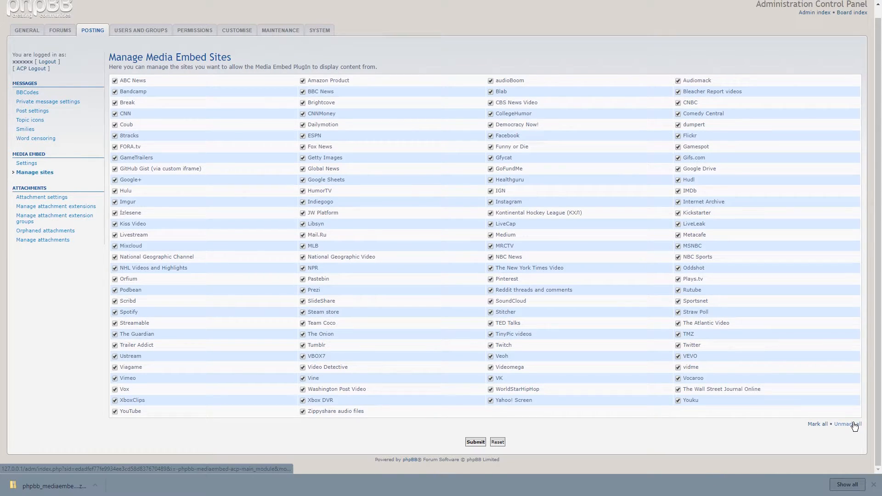
pyautogui.click(846, 424)
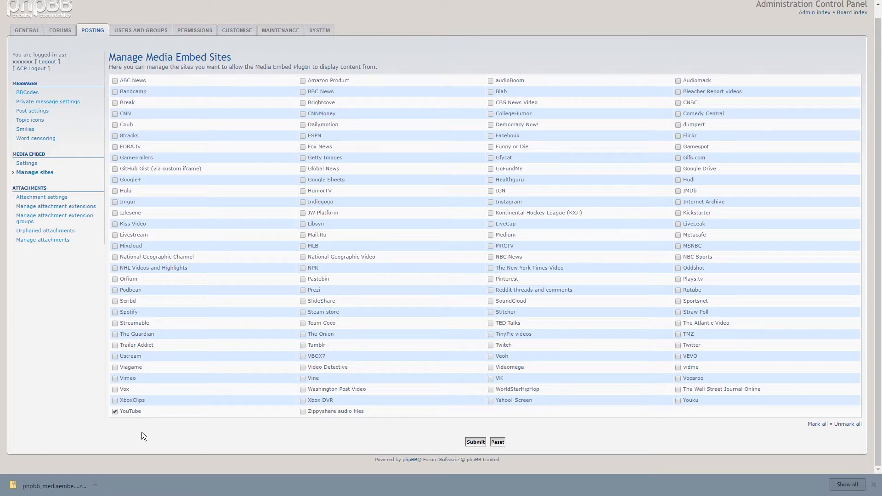
pyautogui.moveTo(135, 409)
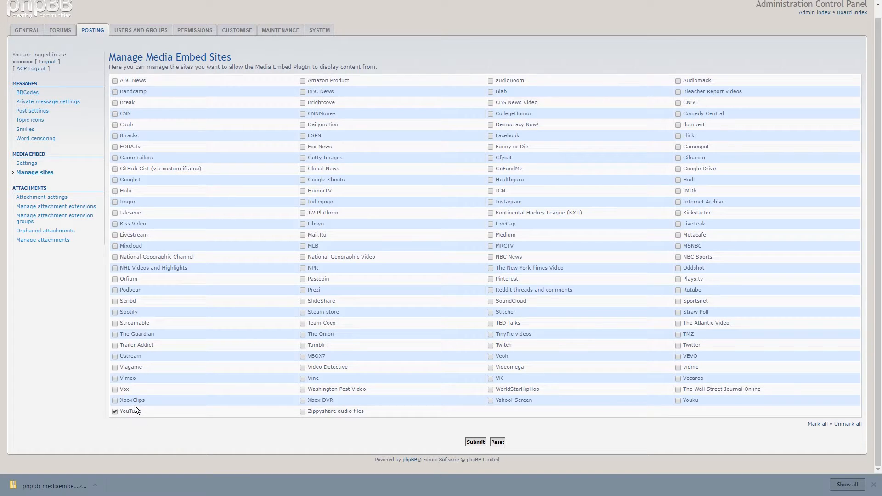
pyautogui.click(814, 423)
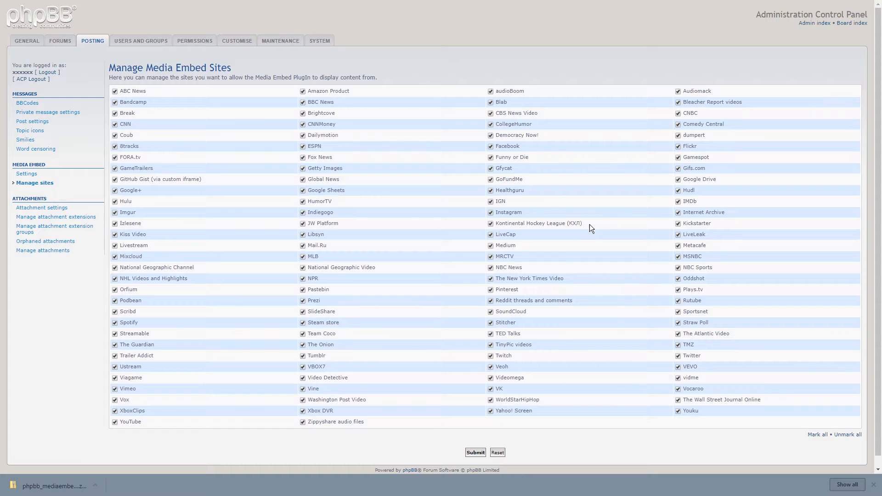
pyautogui.click(114, 421)
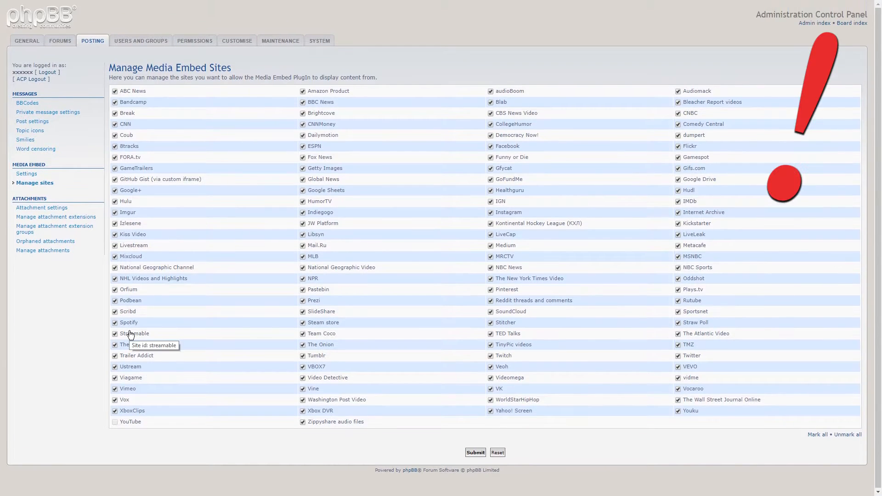
pyautogui.click(474, 452)
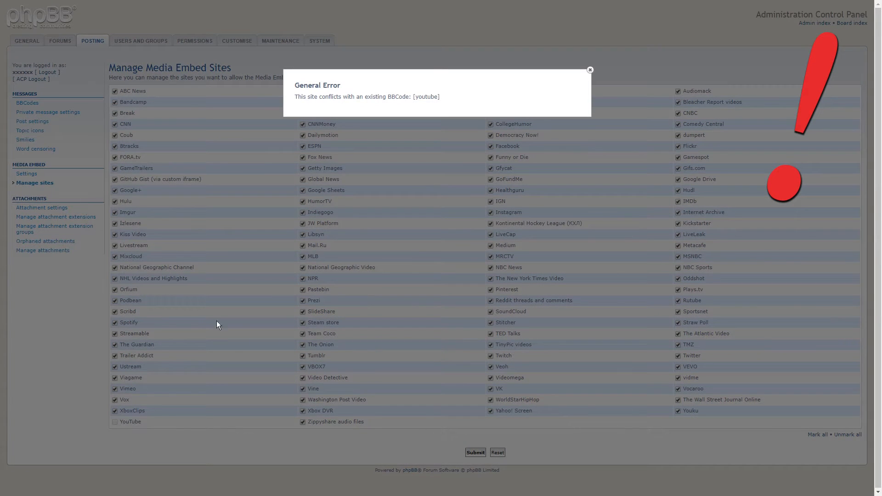
pyautogui.tripleClick(366, 96)
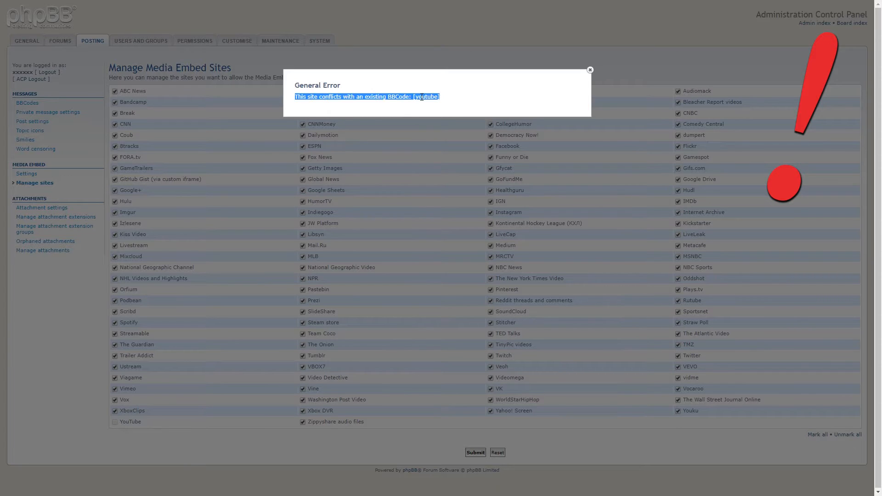
pyautogui.click(589, 70)
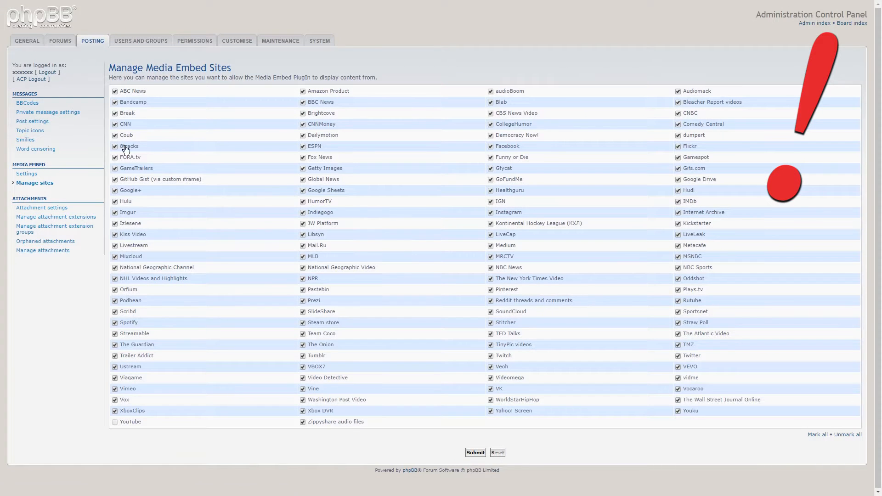
# - Delete the custom youtube BBCode, then go back to Media Embed Settings
pyautogui.click(27, 103)
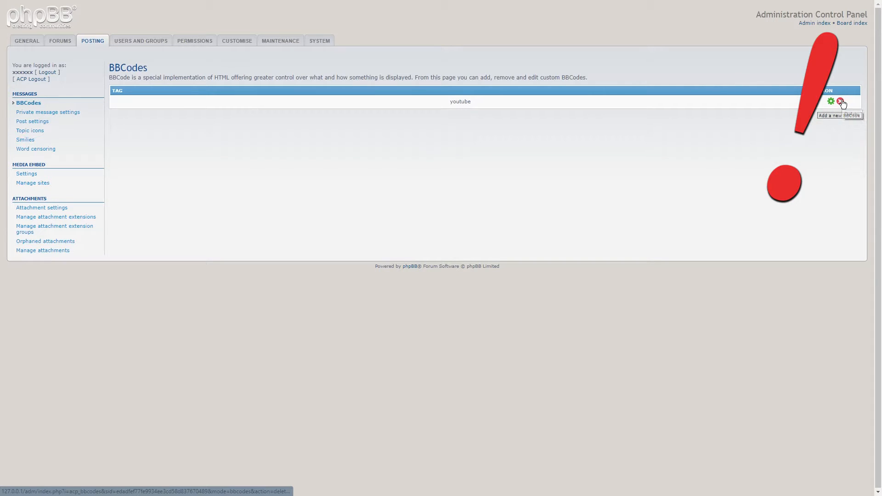
pyautogui.click(840, 101)
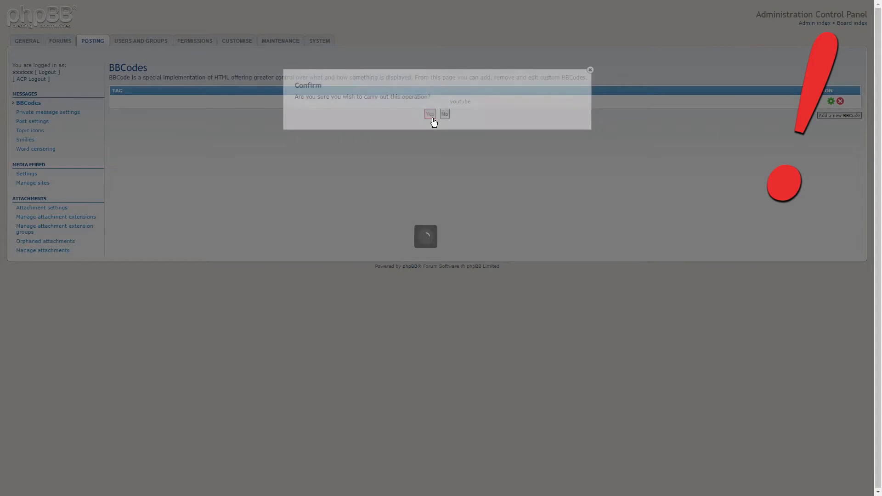
pyautogui.click(430, 113)
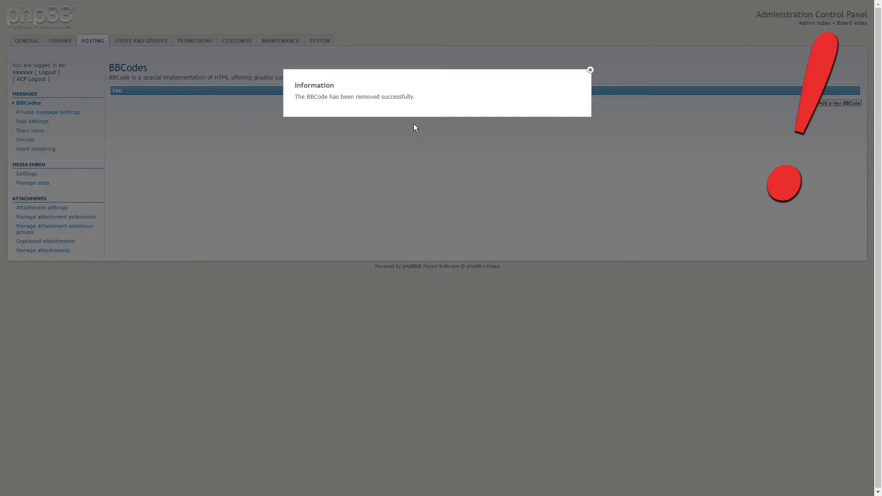
pyautogui.click(28, 173)
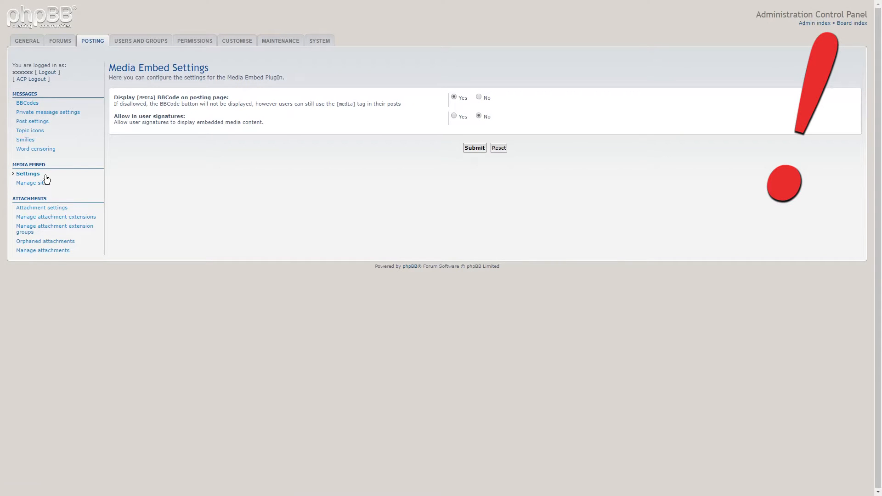
# - Tick YouTube in Manage sites, submit the configuration, and follow Back to previous page
pyautogui.click(34, 183)
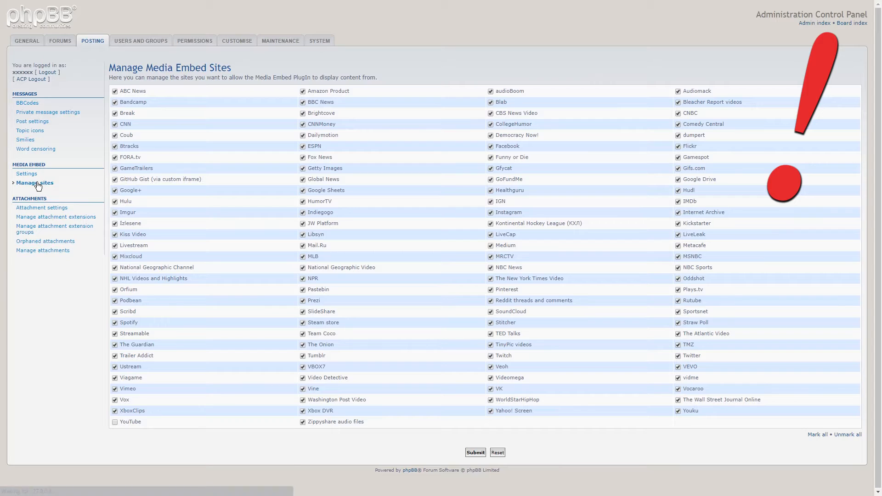
pyautogui.click(114, 422)
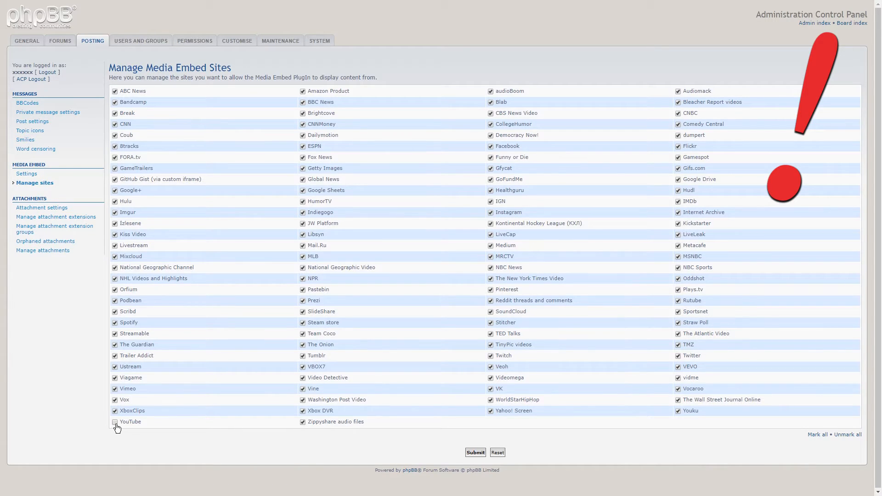
pyautogui.click(474, 452)
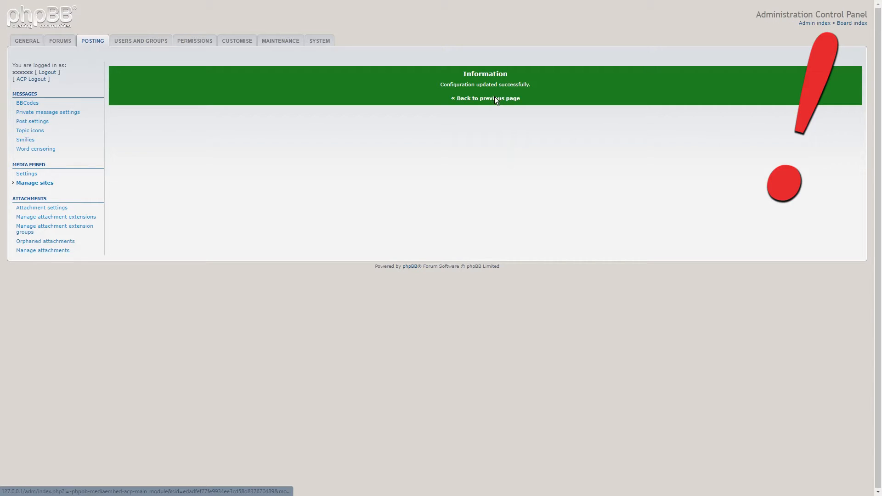
pyautogui.click(485, 97)
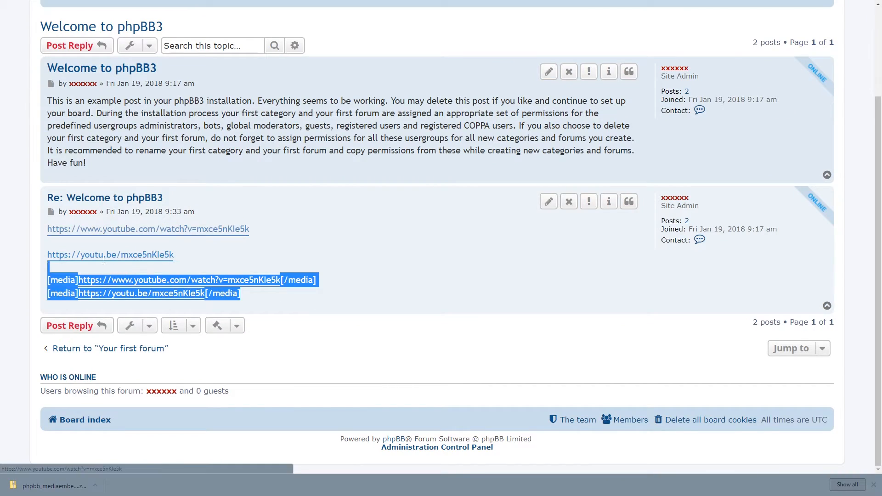
# - Draft a reply with https and http YouTube links, preview, and scroll through the four embeds
pyautogui.click(414, 249)
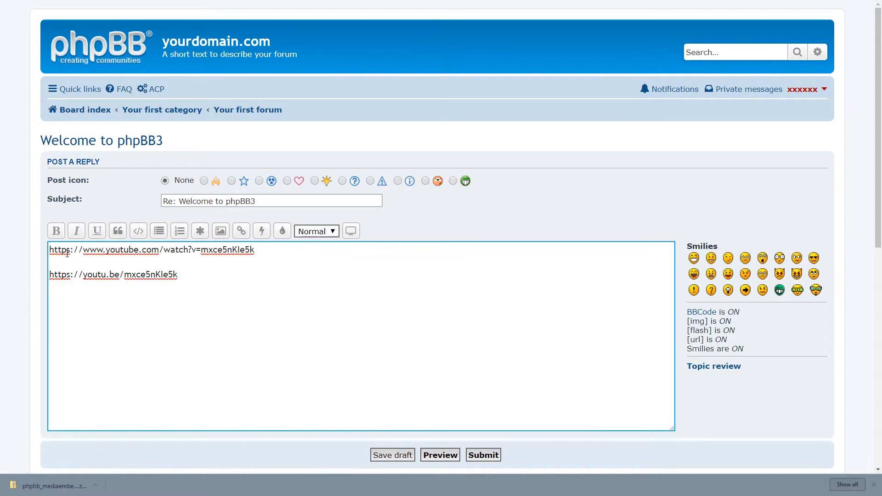
pyautogui.press('ctrl+a')
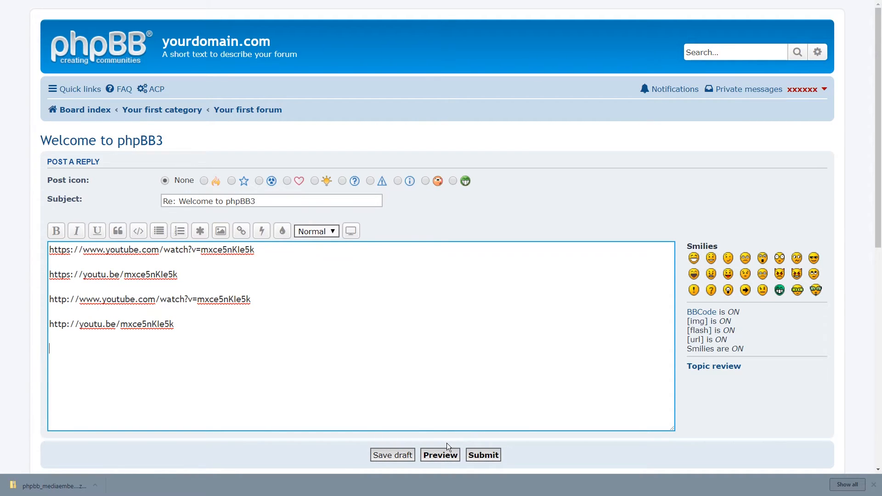
pyautogui.click(440, 454)
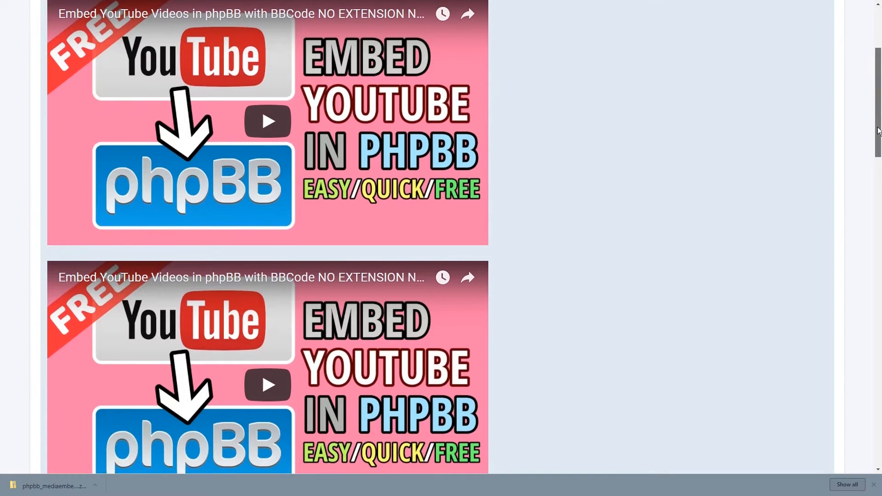
pyautogui.scroll(-3)
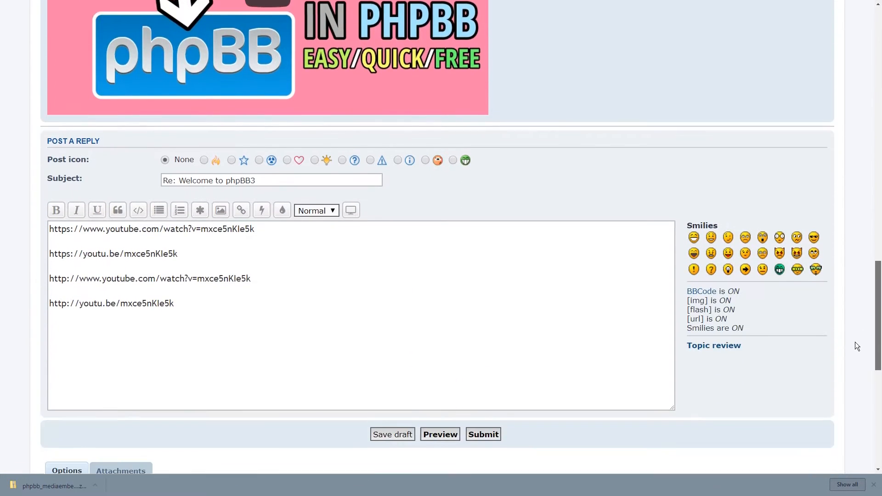
pyautogui.scroll(3)
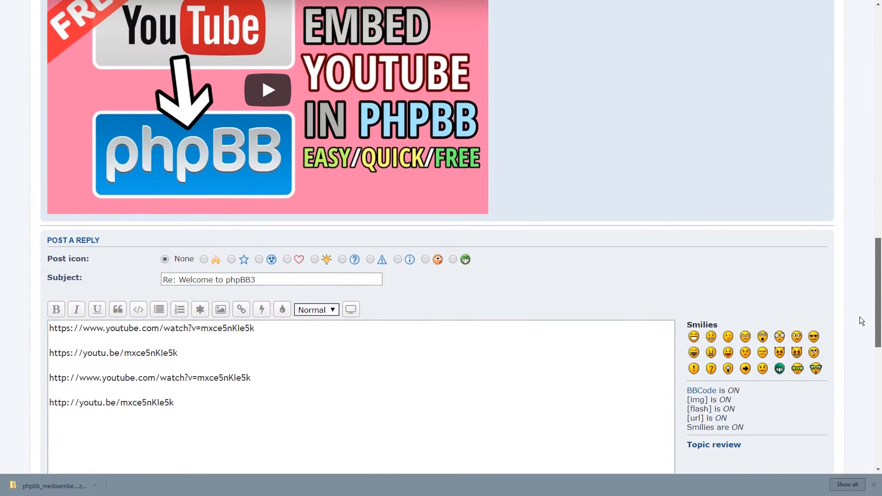
pyautogui.scroll(-3)
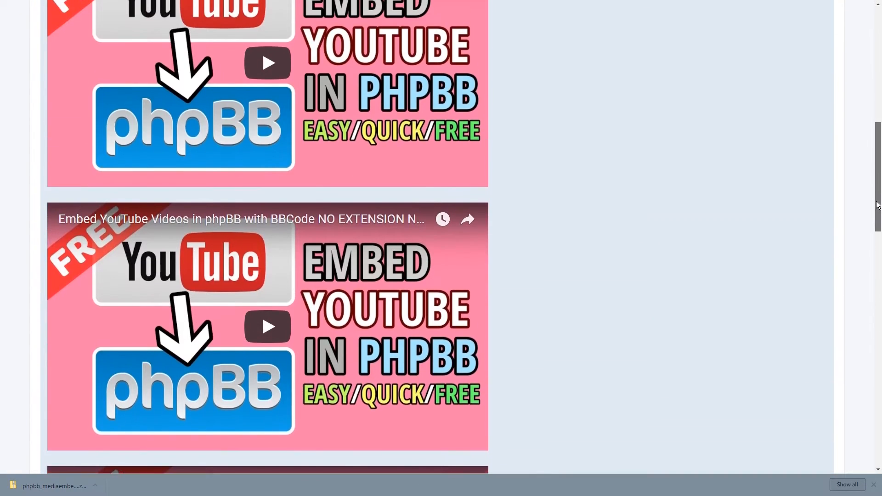
pyautogui.scroll(3)
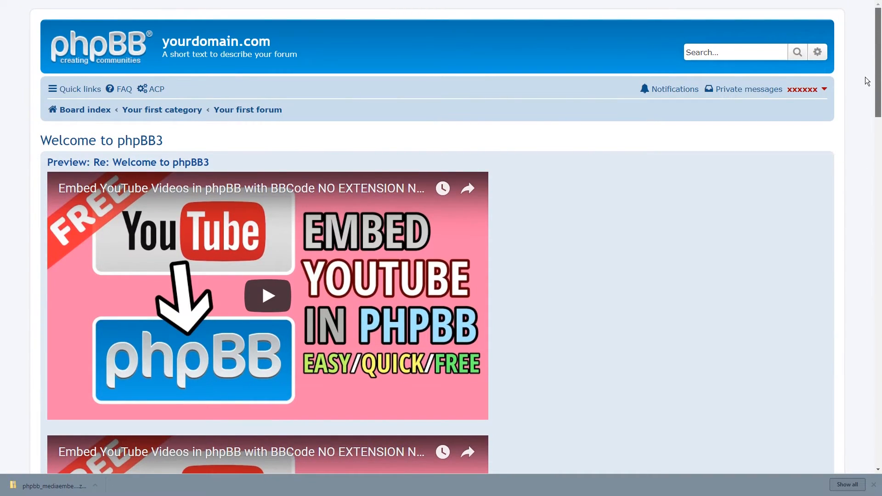
pyautogui.scroll(-3)
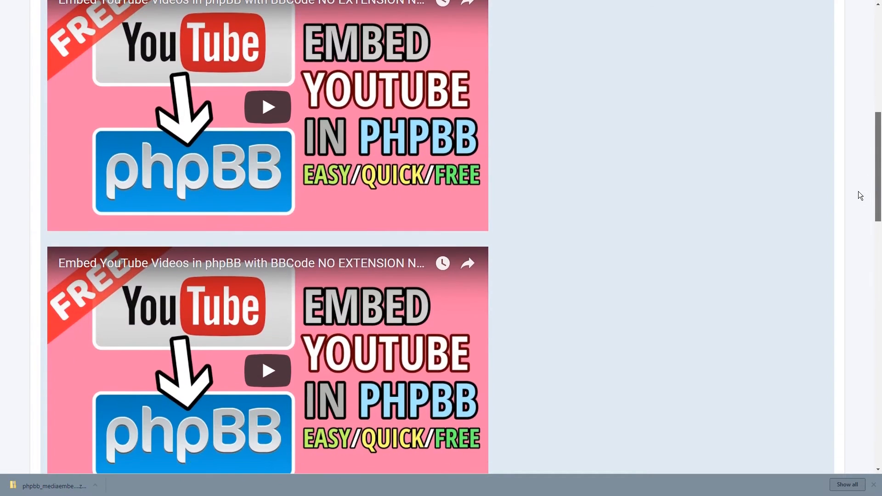
pyautogui.scroll(-3)
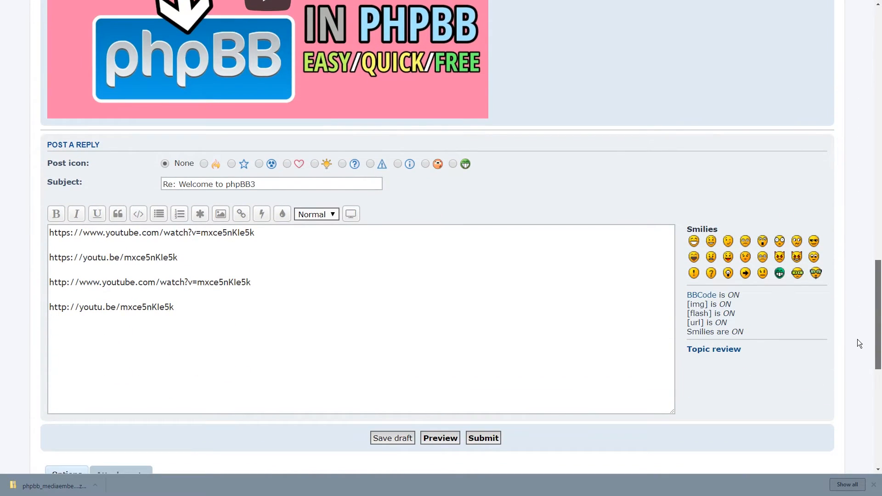
# - Wrap the links in [media] tags, preview the embeds, then switch to the YouTube channel page
pyautogui.tripleClick(152, 233)
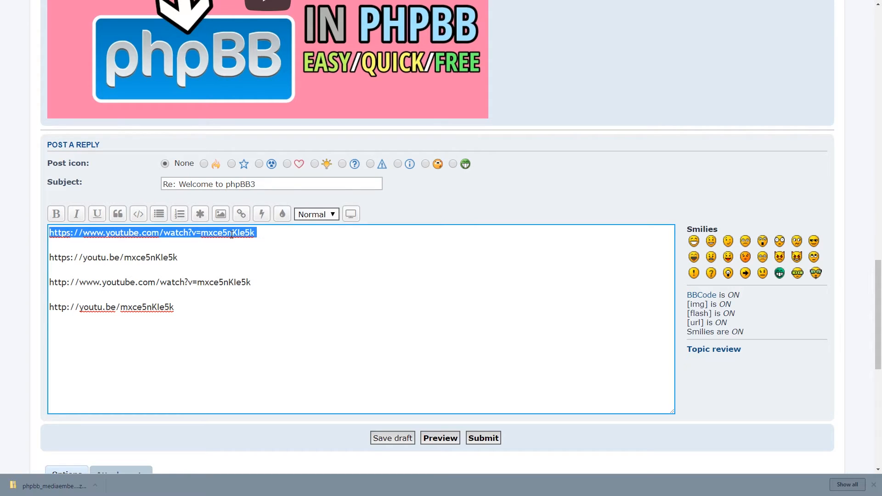
pyautogui.click(261, 214)
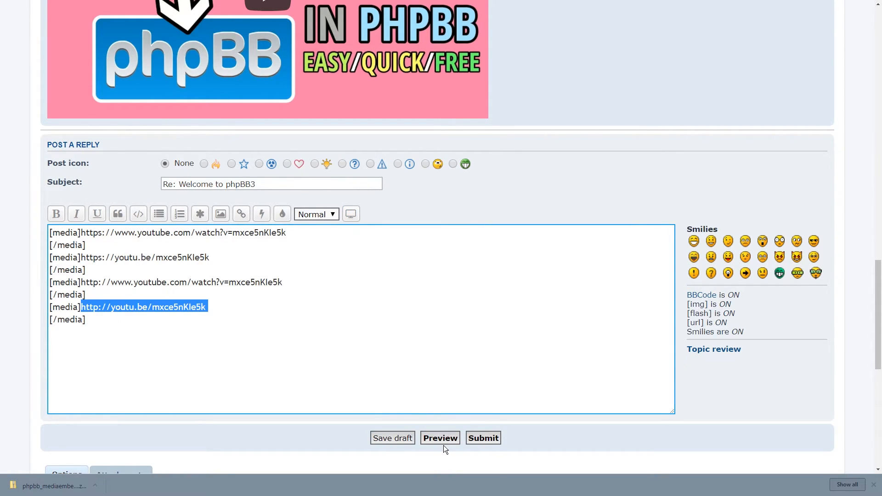
pyautogui.click(439, 438)
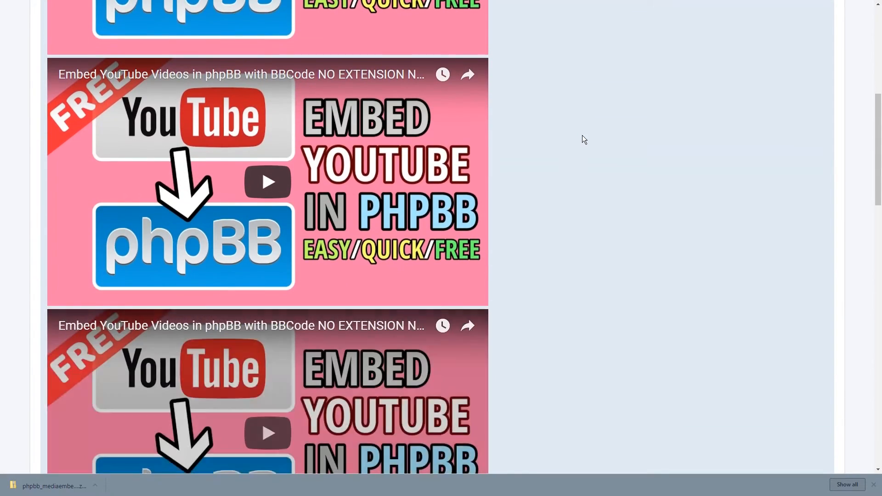
pyautogui.scroll(-3)
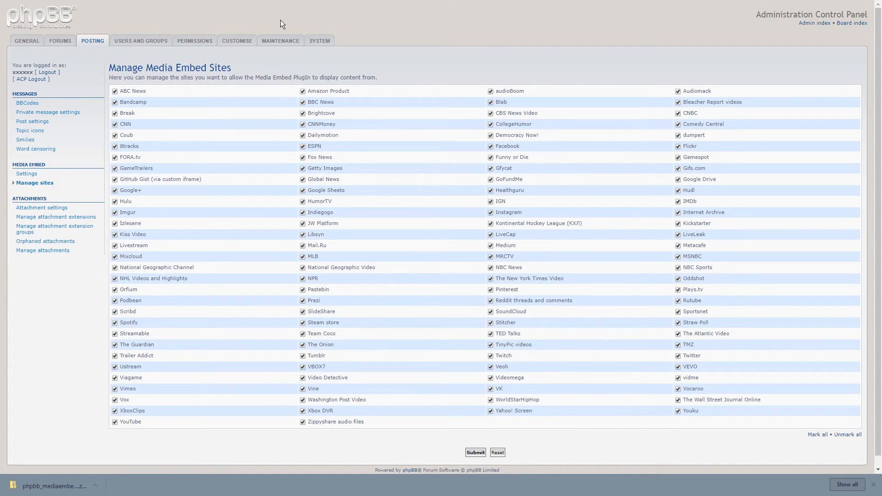
pyautogui.click(236, 40)
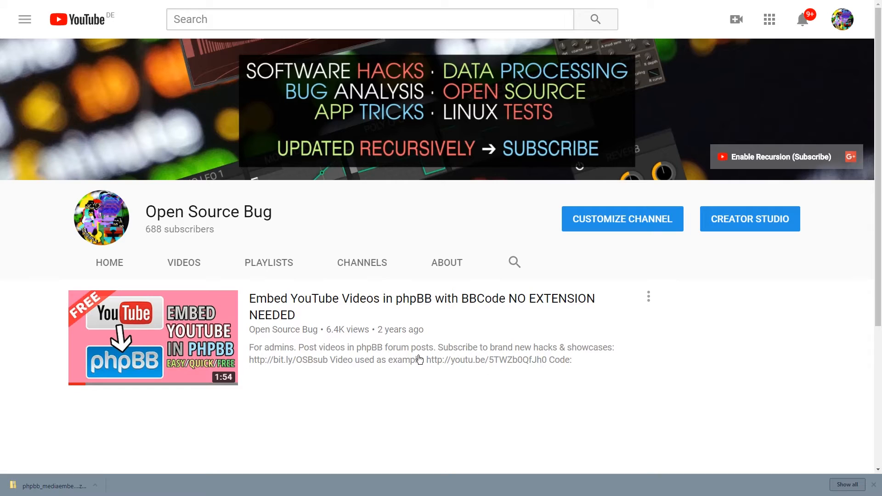
pyautogui.moveTo(459, 299)
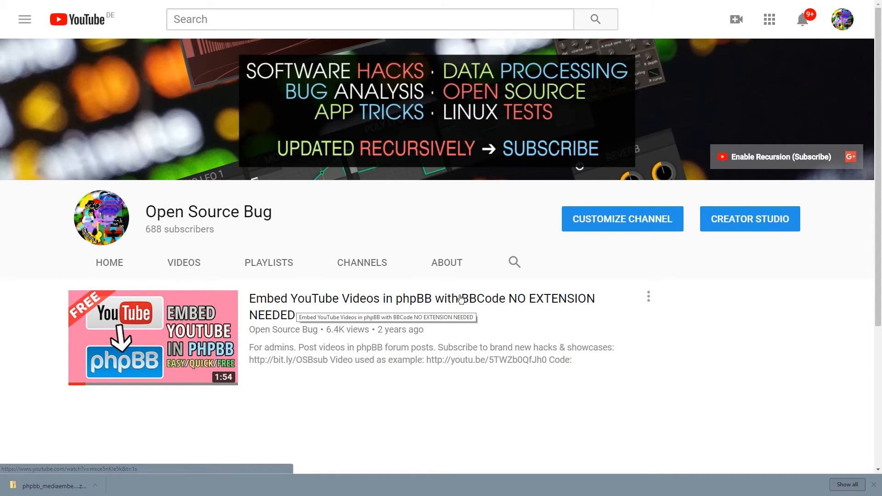
pyautogui.moveTo(353, 332)
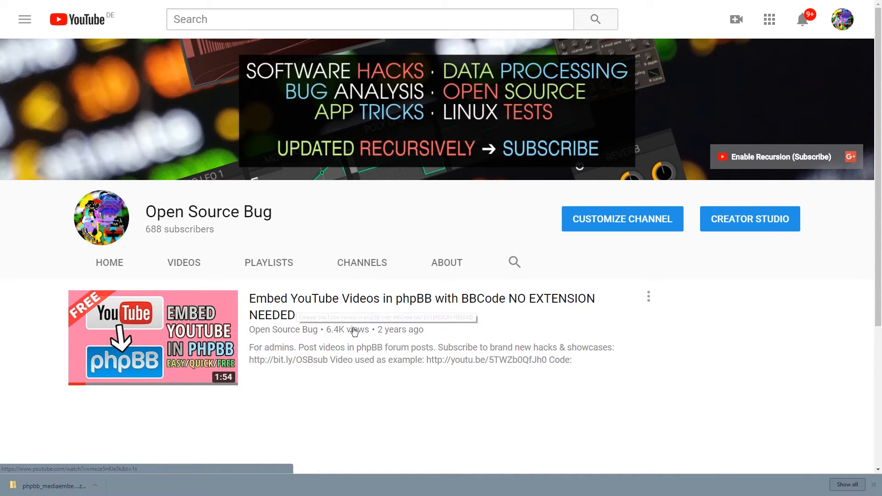
pyautogui.moveTo(419, 415)
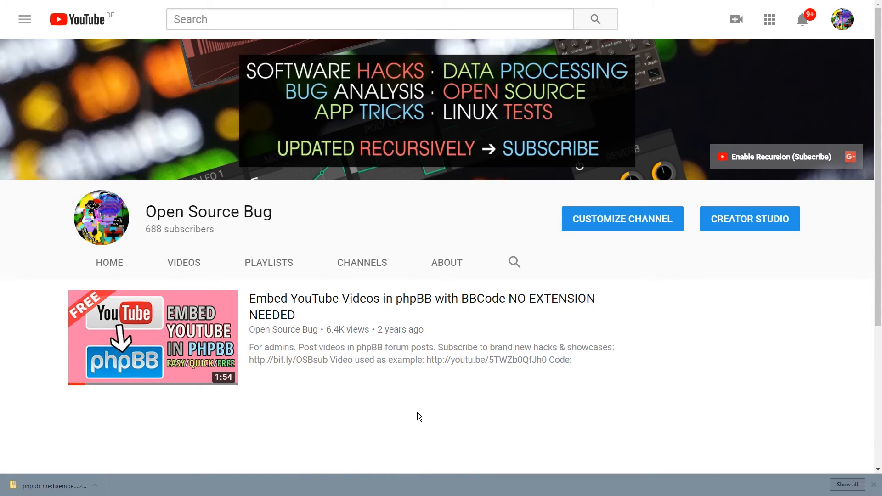
pyautogui.moveTo(360, 390)
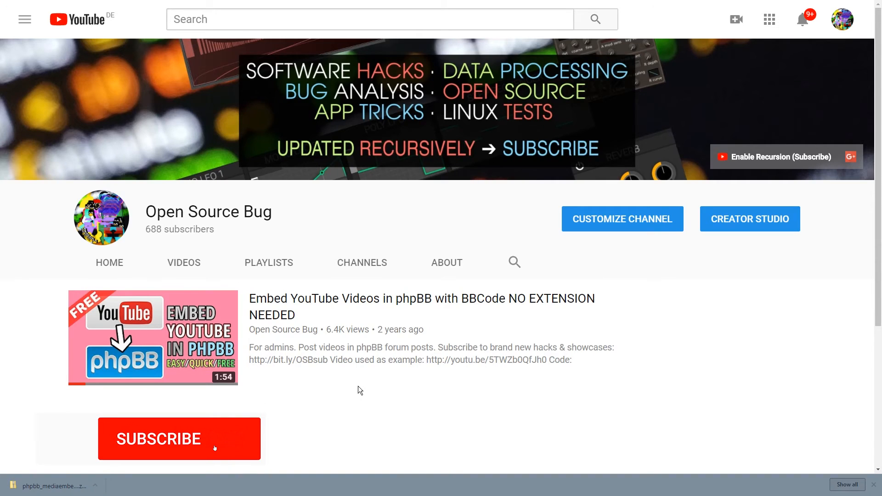
pyautogui.click(178, 438)
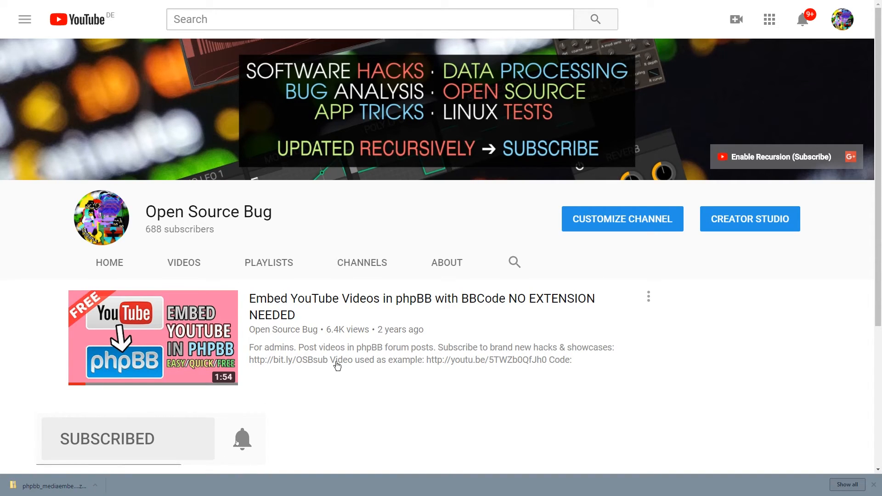